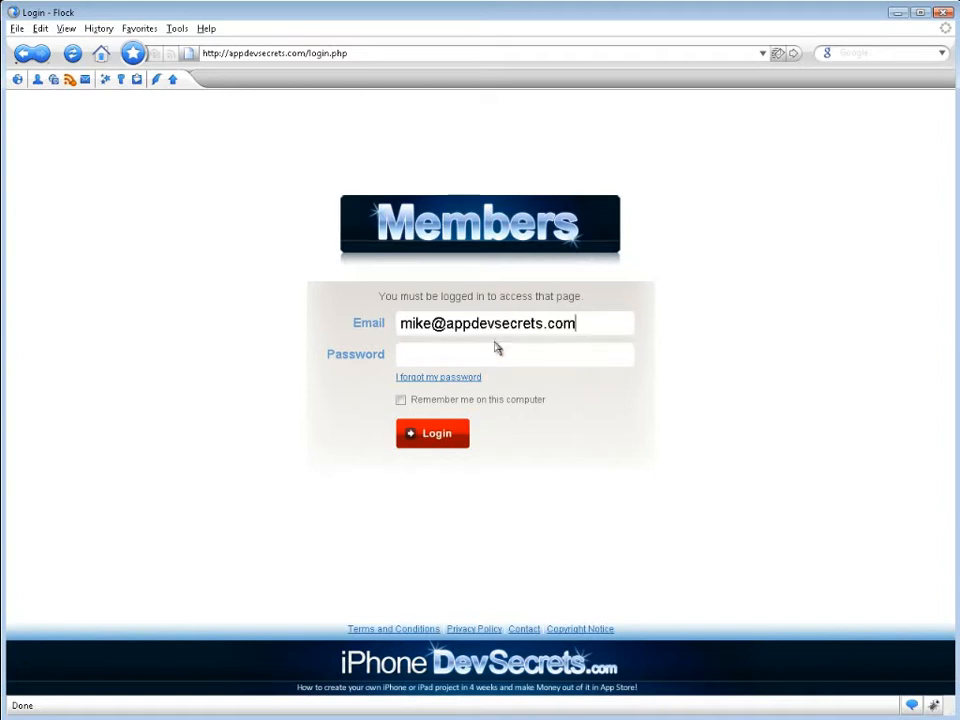
# - Log in, open Week 1's lesson list and scroll to lesson 5 on niches and product ideas
pyautogui.click(431, 433)
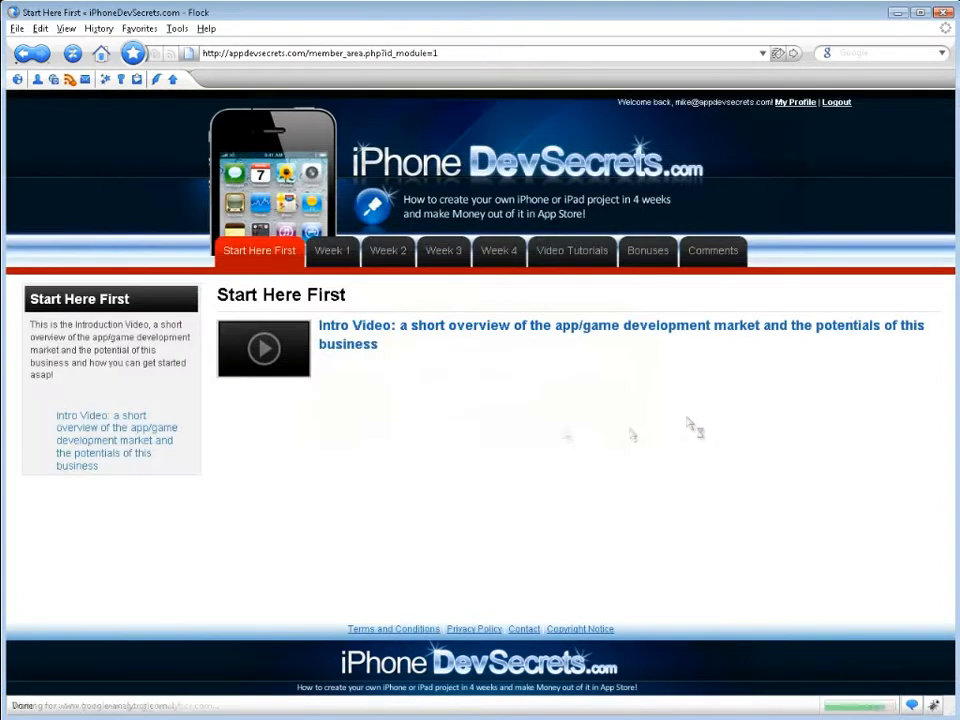
pyautogui.click(332, 251)
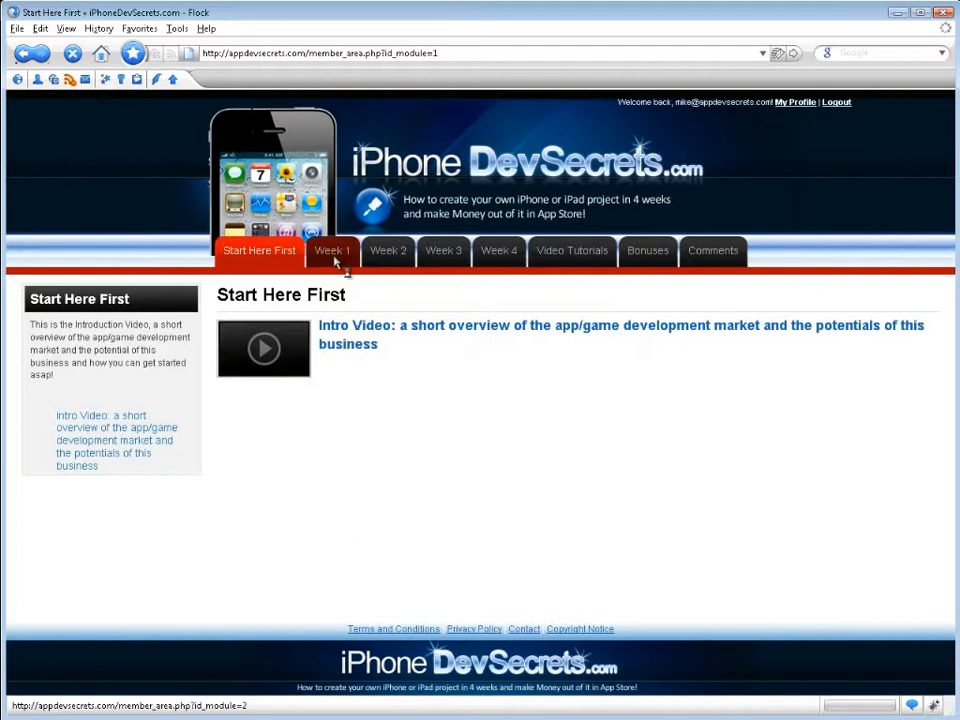
pyautogui.click(325, 251)
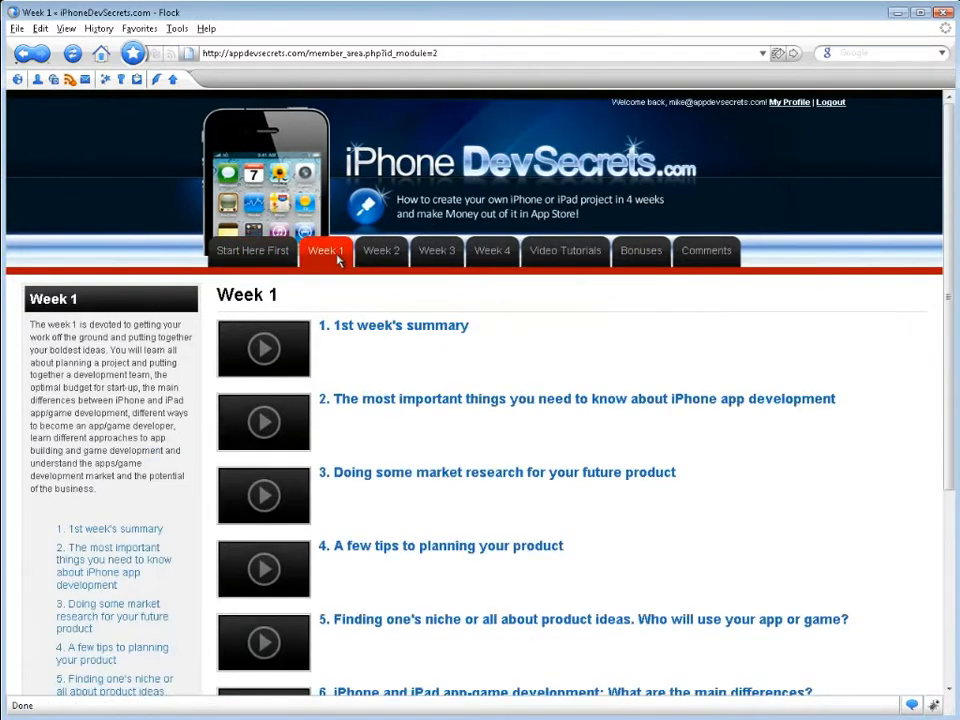
pyautogui.moveTo(875, 345)
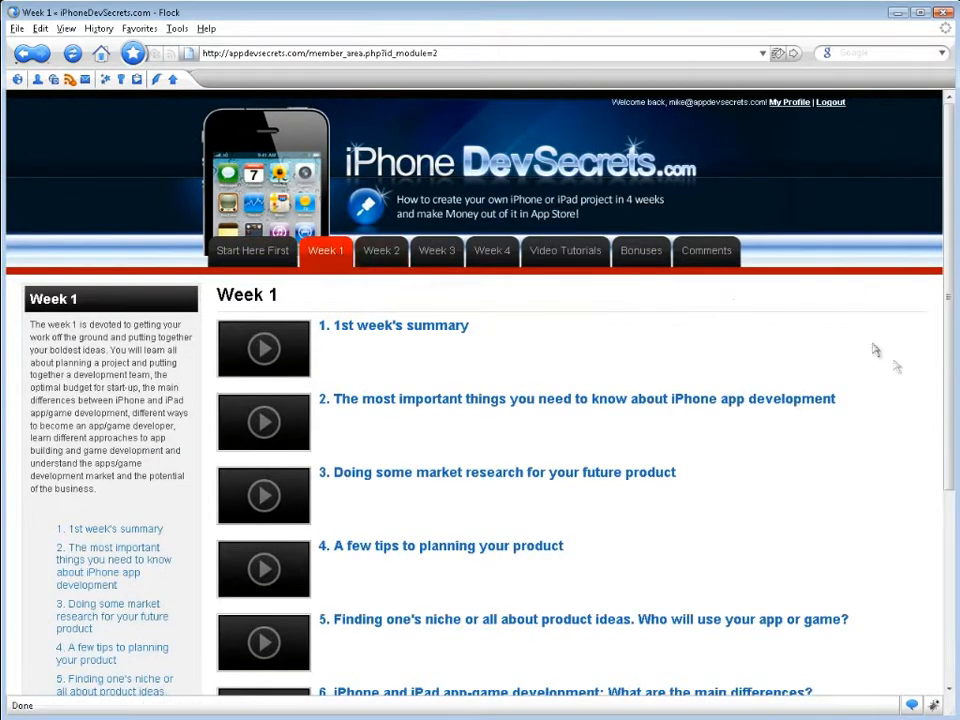
pyautogui.scroll(-3)
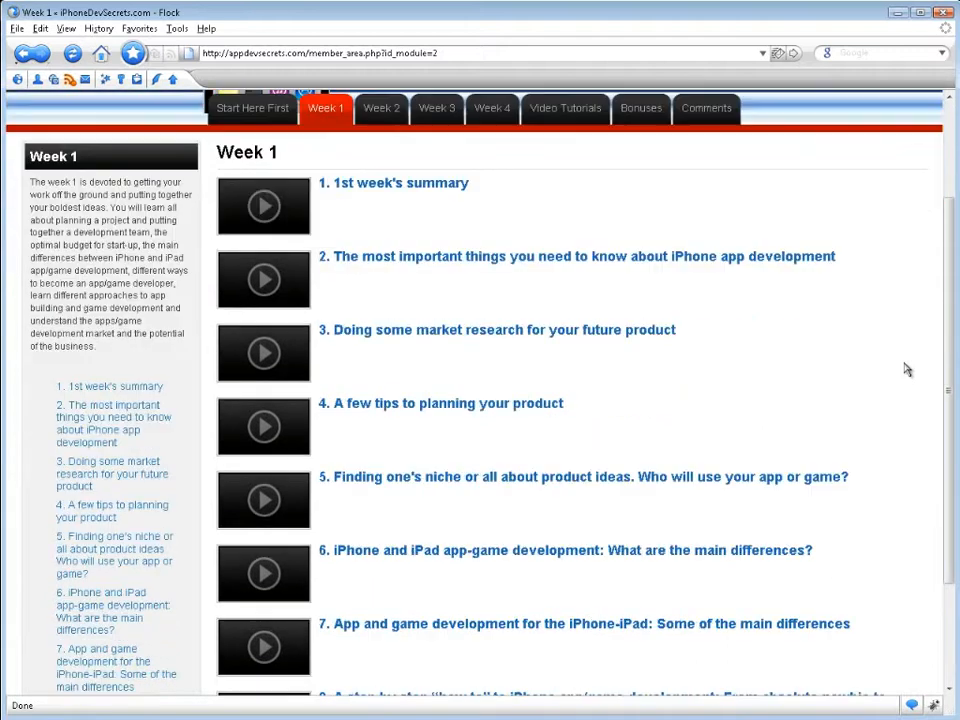
pyautogui.scroll(-3)
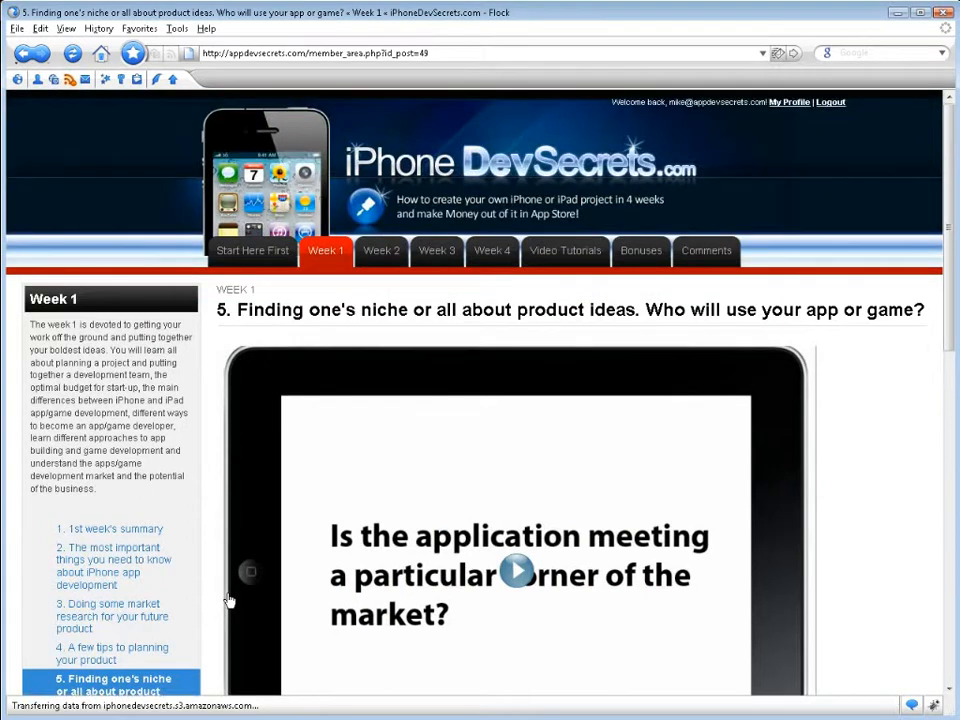
pyautogui.moveTo(378, 258)
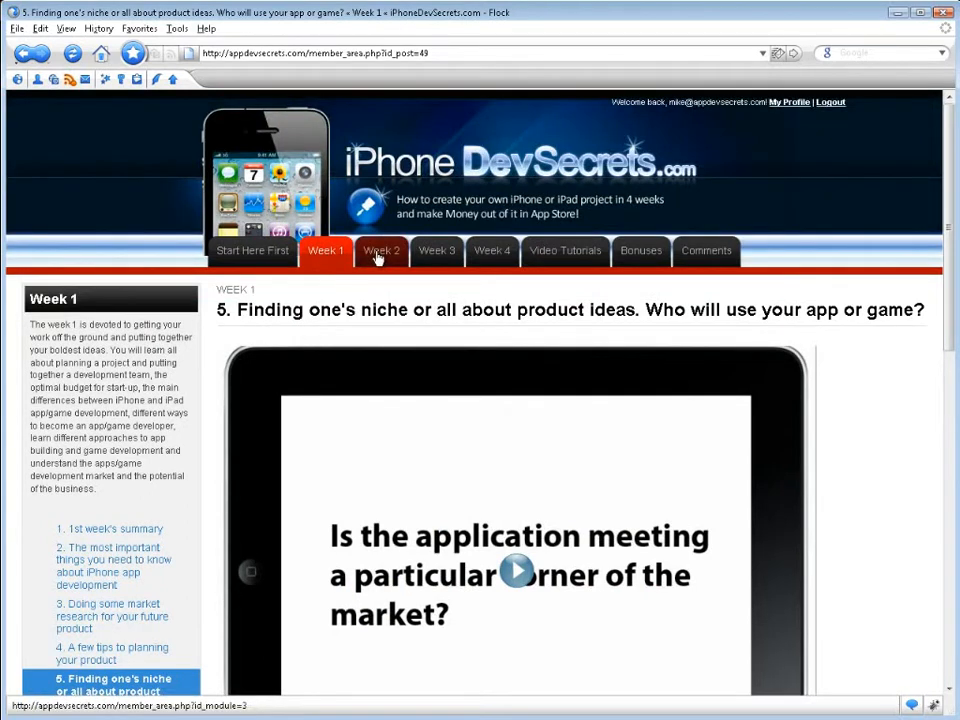
# - Browse Week 2's lessons and open lesson 4, the frameworks and libraries quick-start guide
pyautogui.click(381, 251)
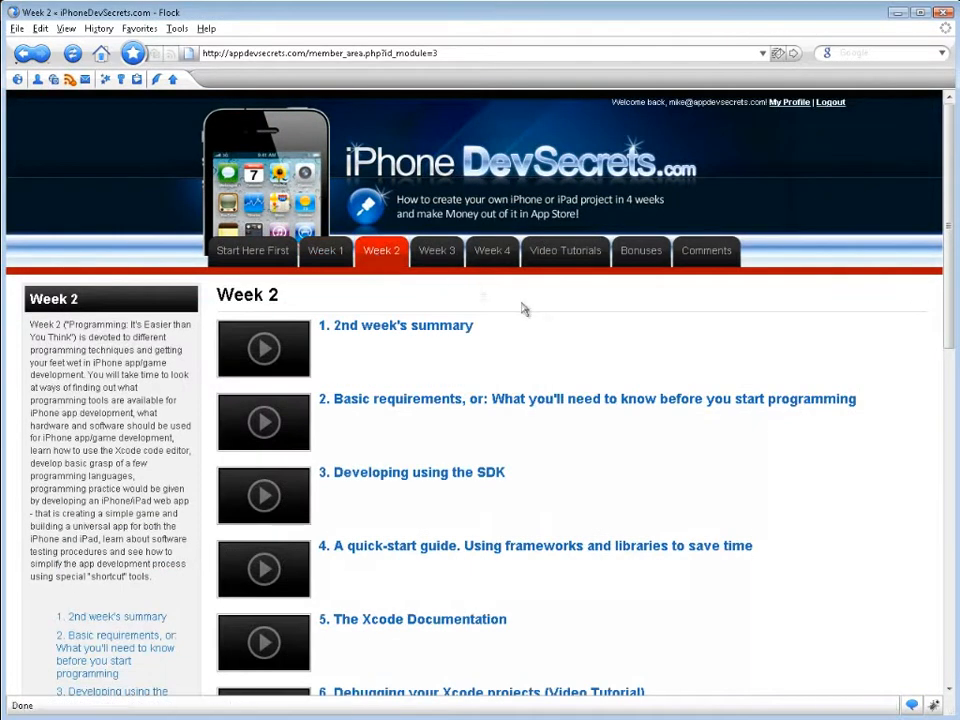
pyautogui.scroll(-3)
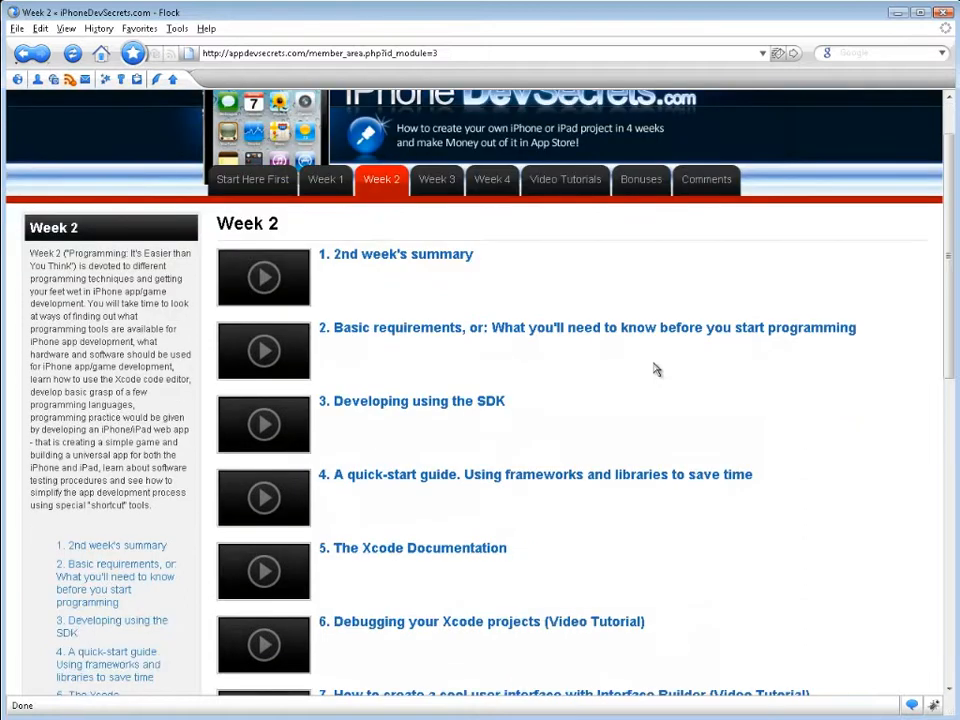
pyautogui.scroll(-3)
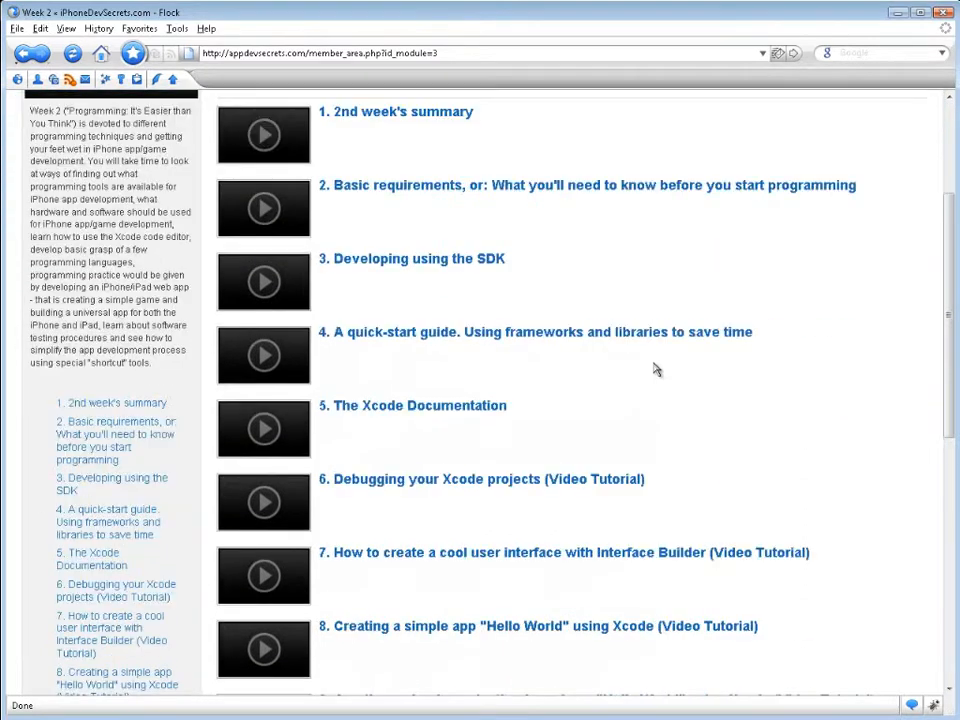
pyautogui.scroll(-3)
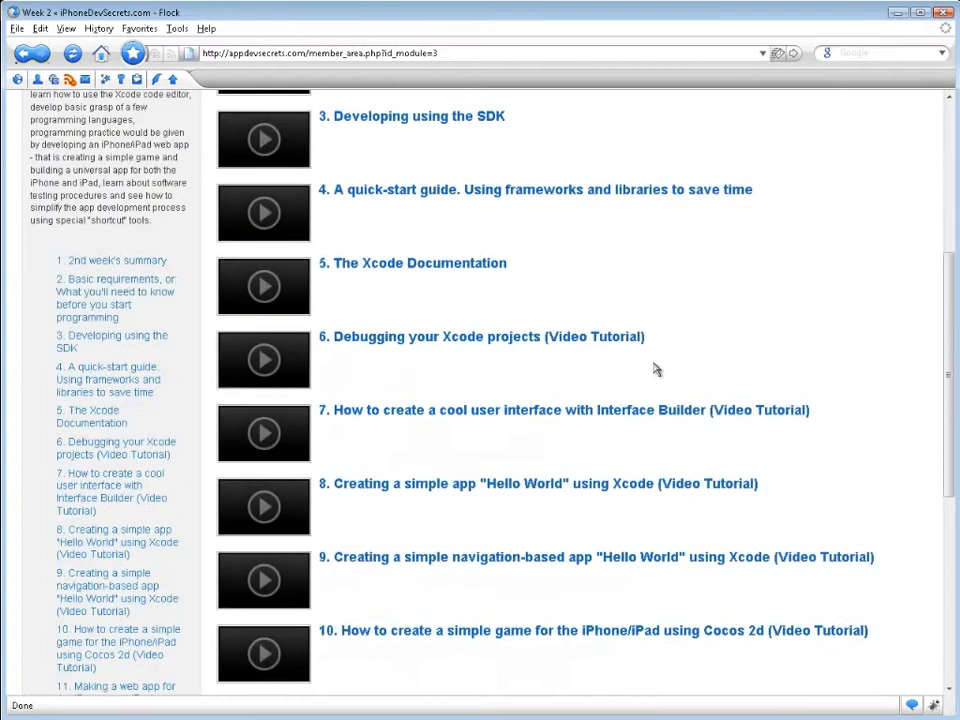
pyautogui.scroll(-3)
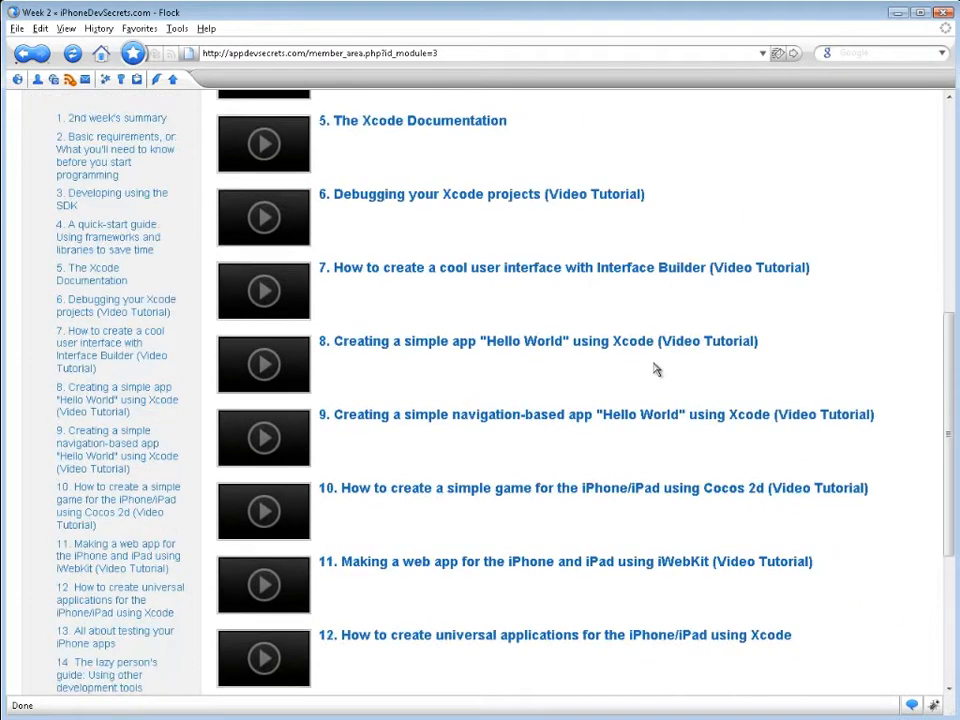
pyautogui.scroll(-3)
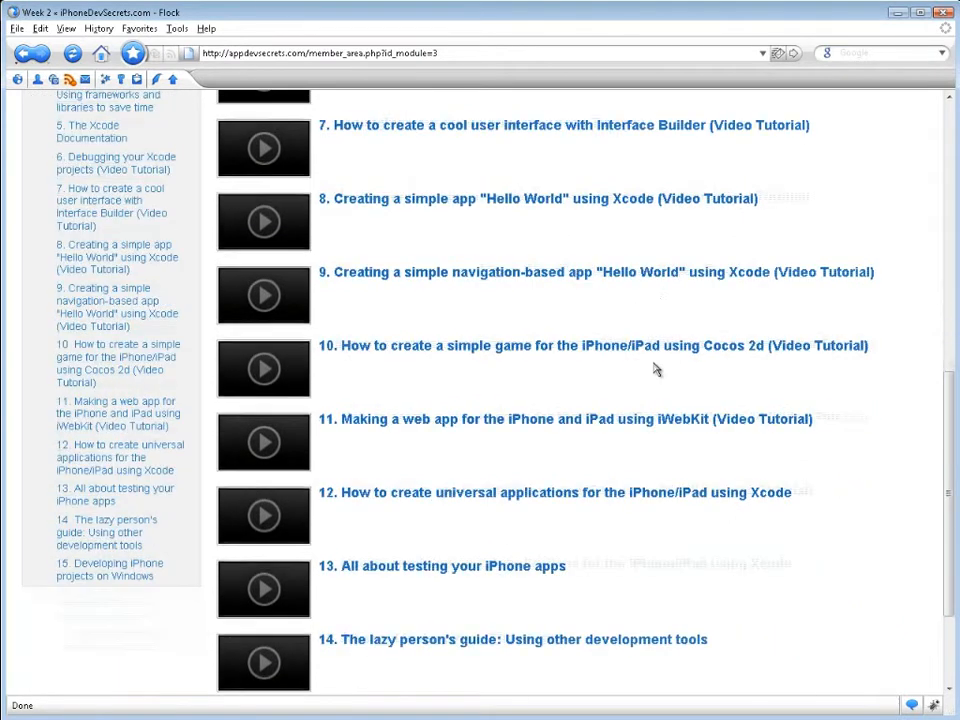
pyautogui.scroll(-3)
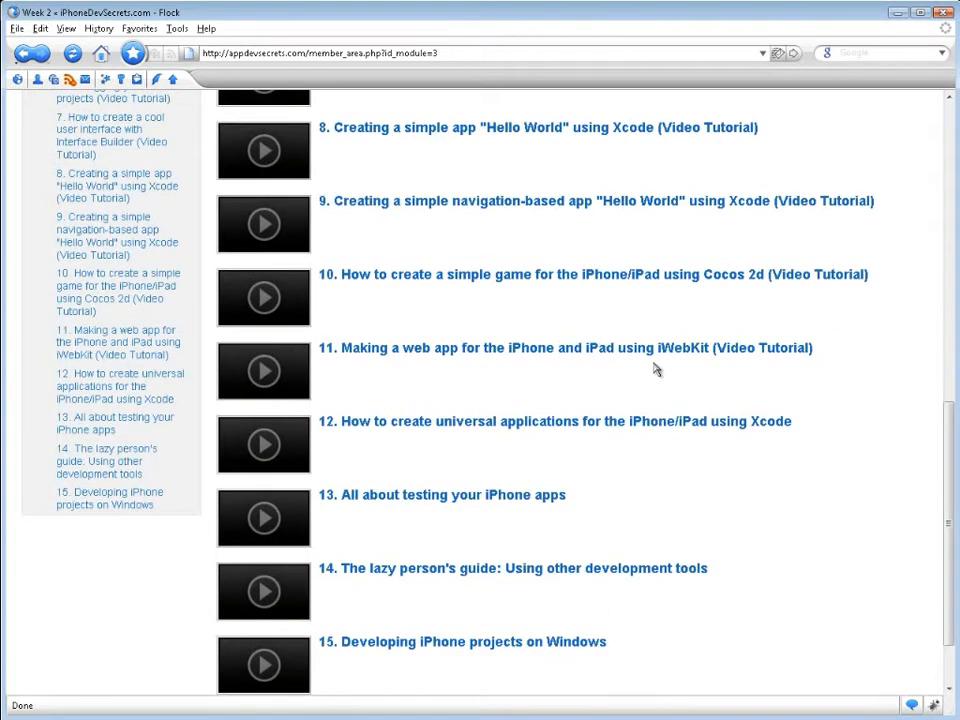
pyautogui.scroll(-3)
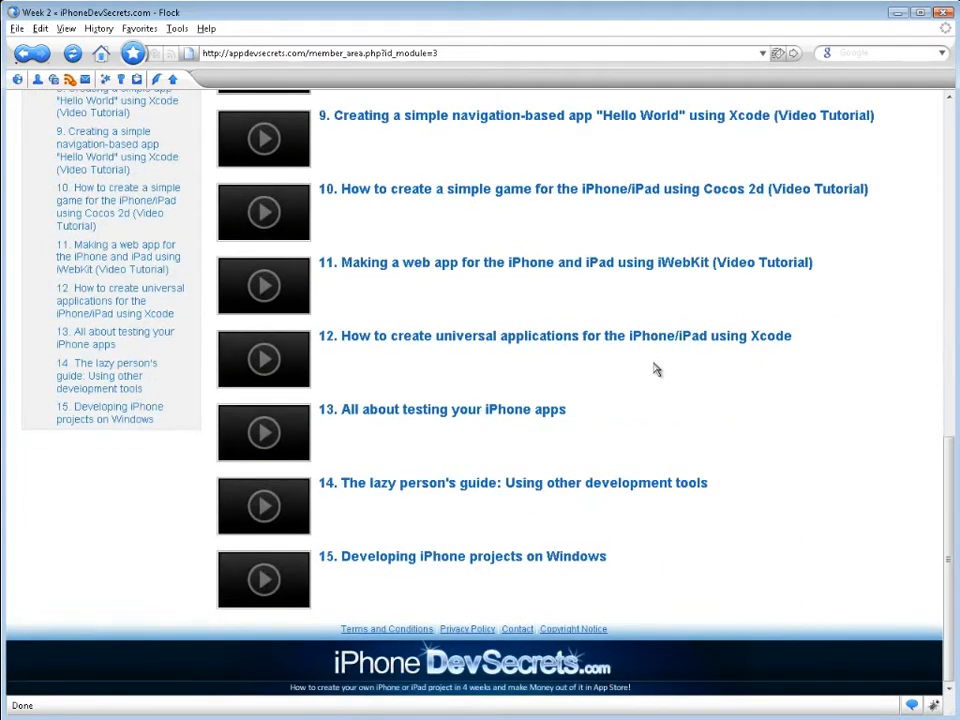
pyautogui.scroll(3)
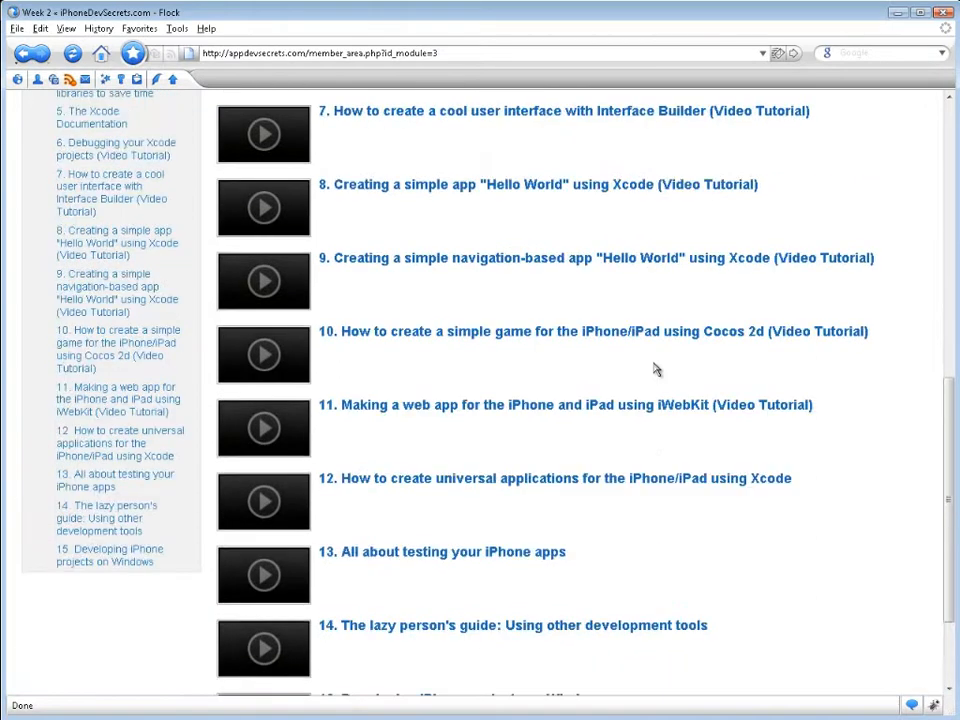
pyautogui.scroll(3)
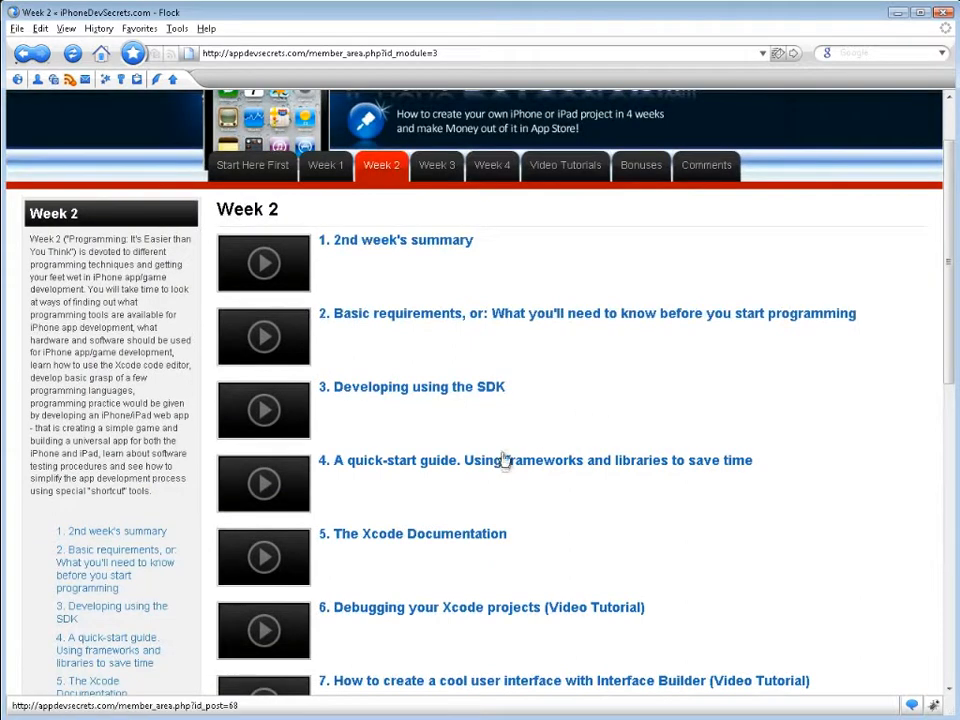
pyautogui.click(512, 460)
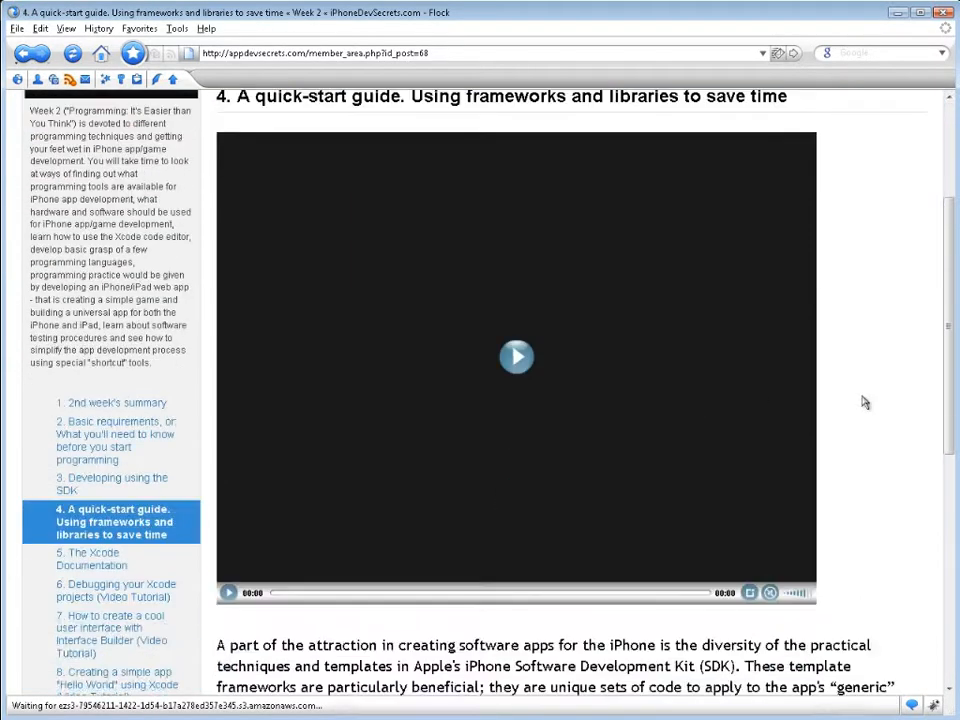
pyautogui.scroll(-3)
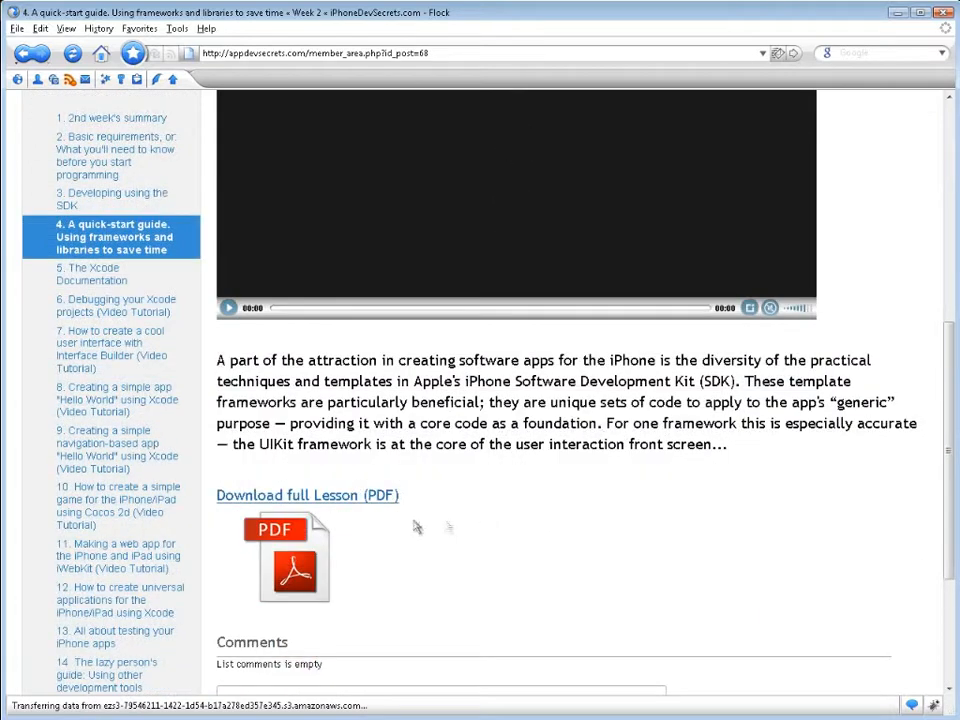
# - View the frameworks lesson as a PDF, reading into its second page
pyautogui.click(307, 495)
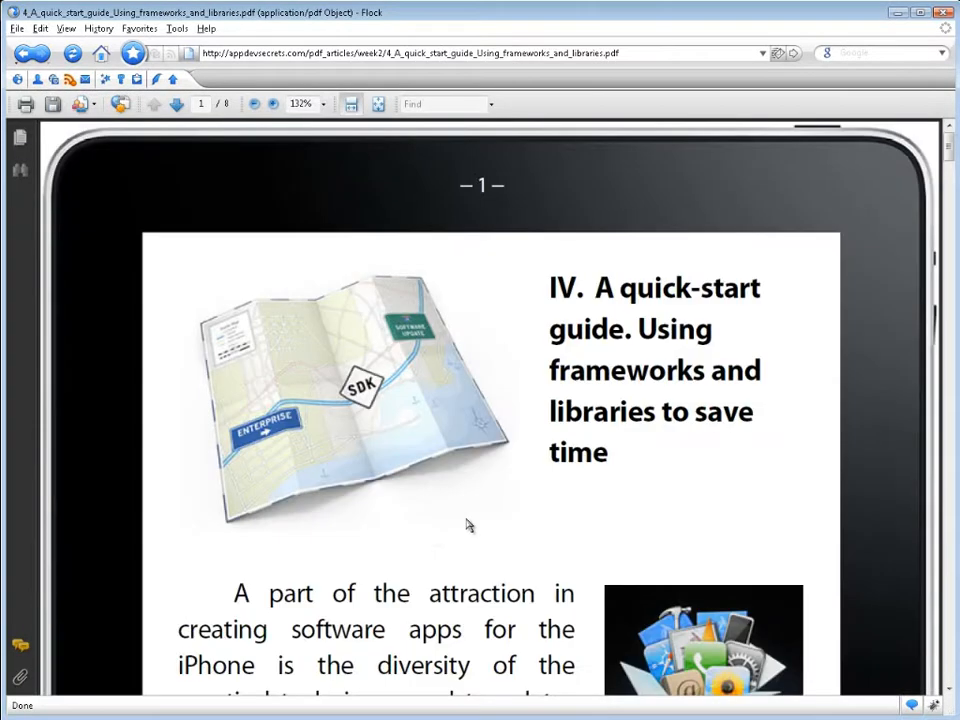
pyautogui.moveTo(444, 530)
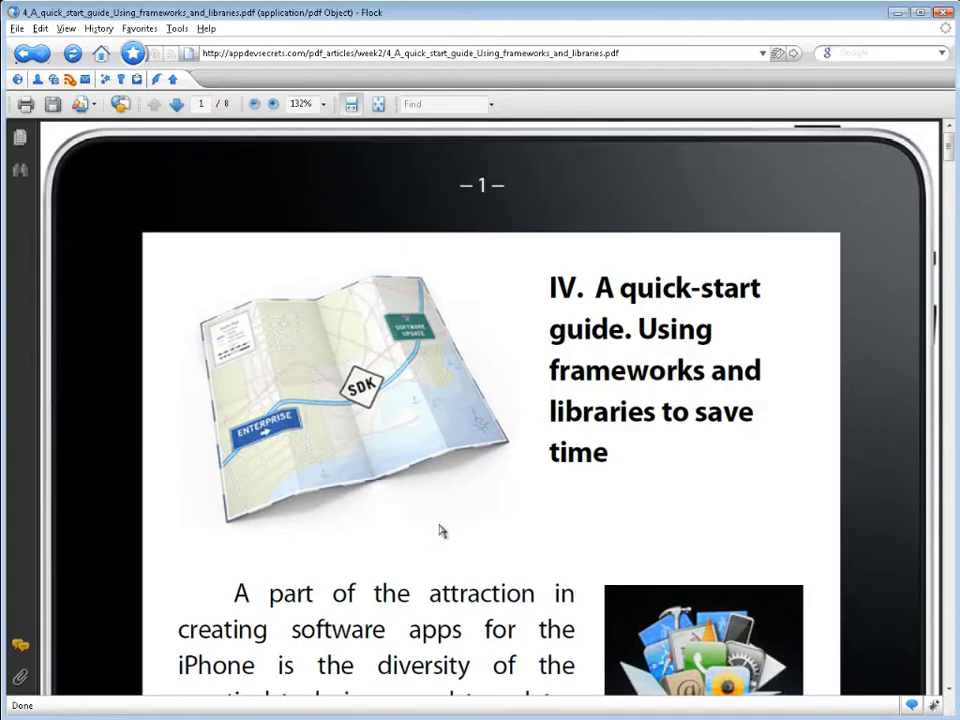
pyautogui.scroll(-3)
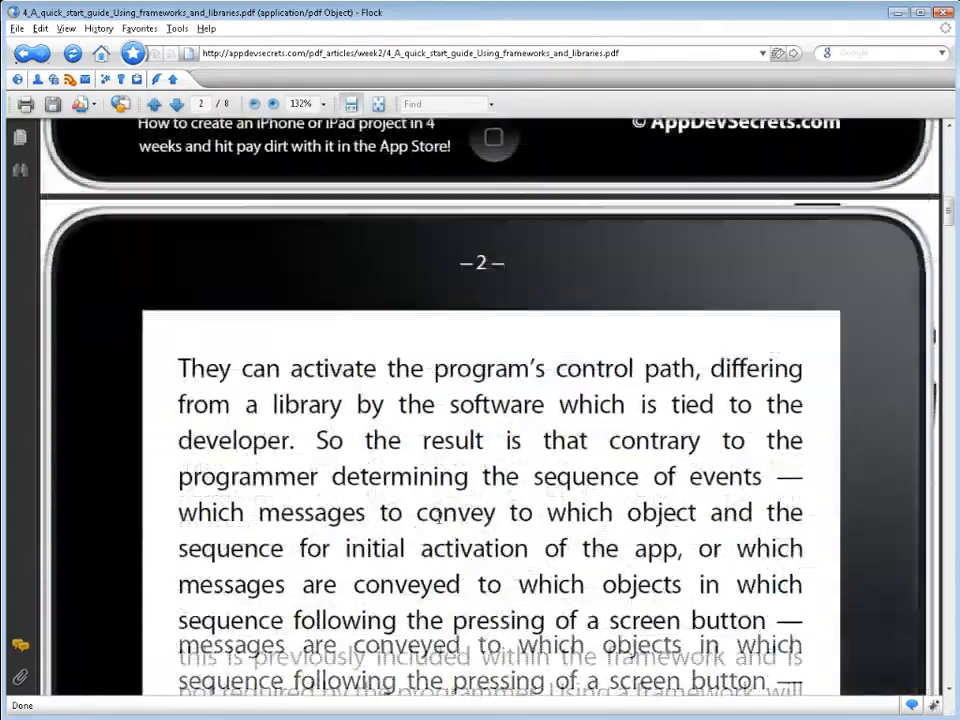
pyautogui.scroll(-3)
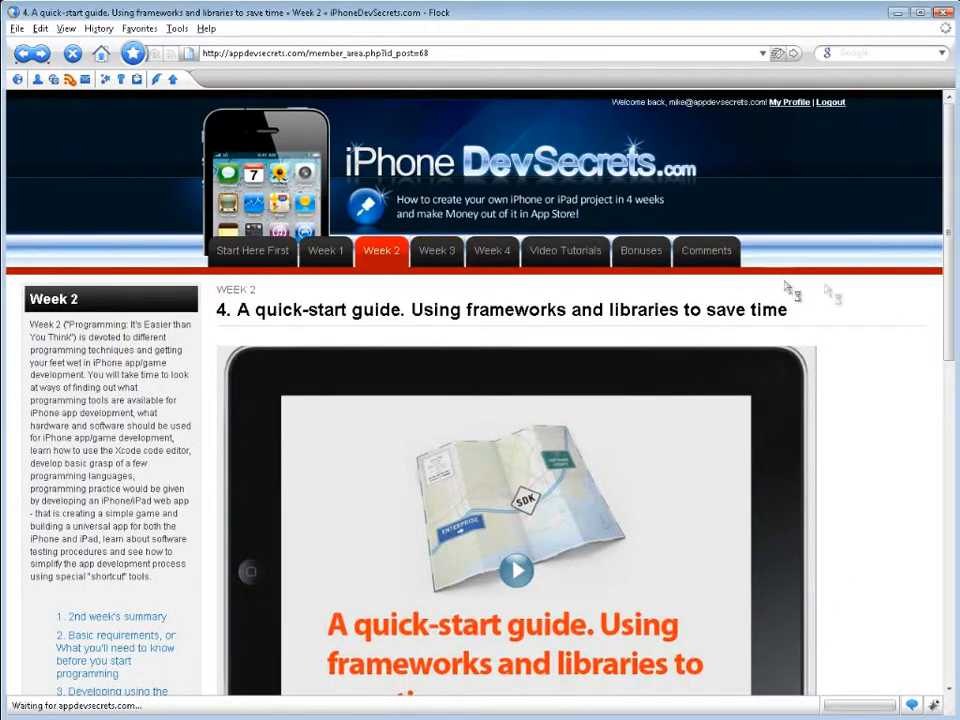
# - Open Week 3's list and lesson 3, 'The last iPhone app design trends'
pyautogui.click(436, 251)
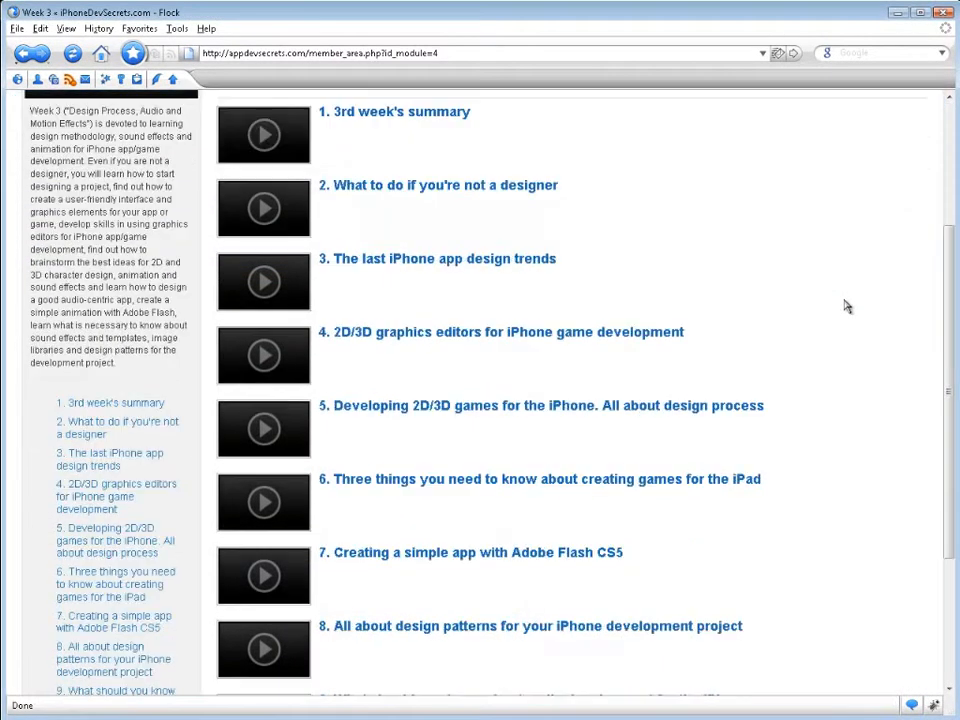
pyautogui.scroll(-3)
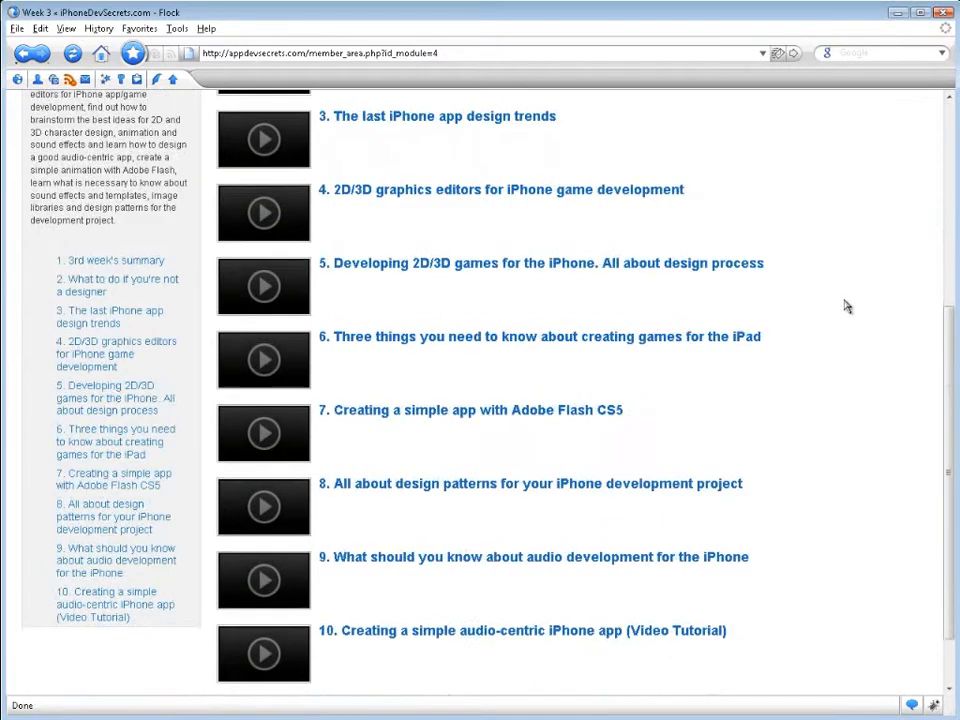
pyautogui.scroll(-3)
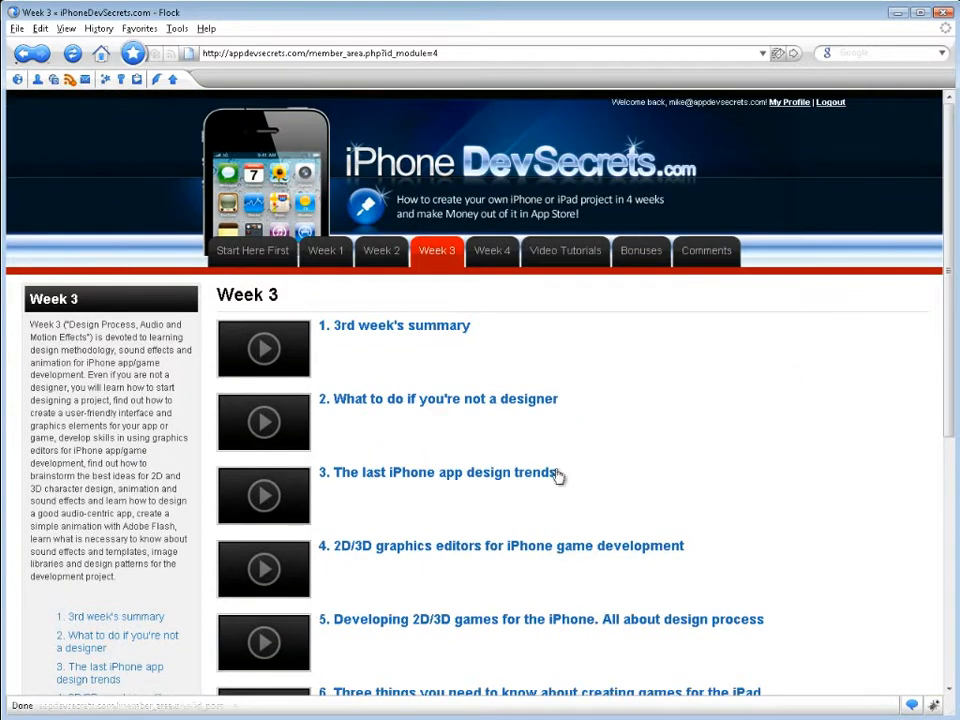
pyautogui.click(440, 473)
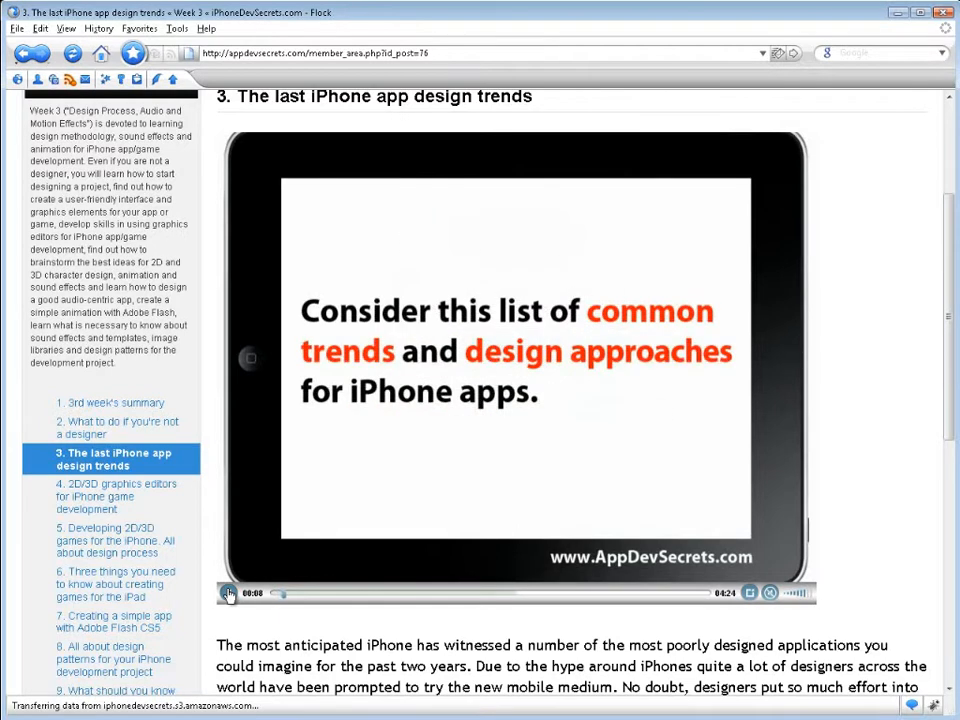
# - Pause the design trends video at about 36 seconds and show Week 4's lessons
pyautogui.click(228, 594)
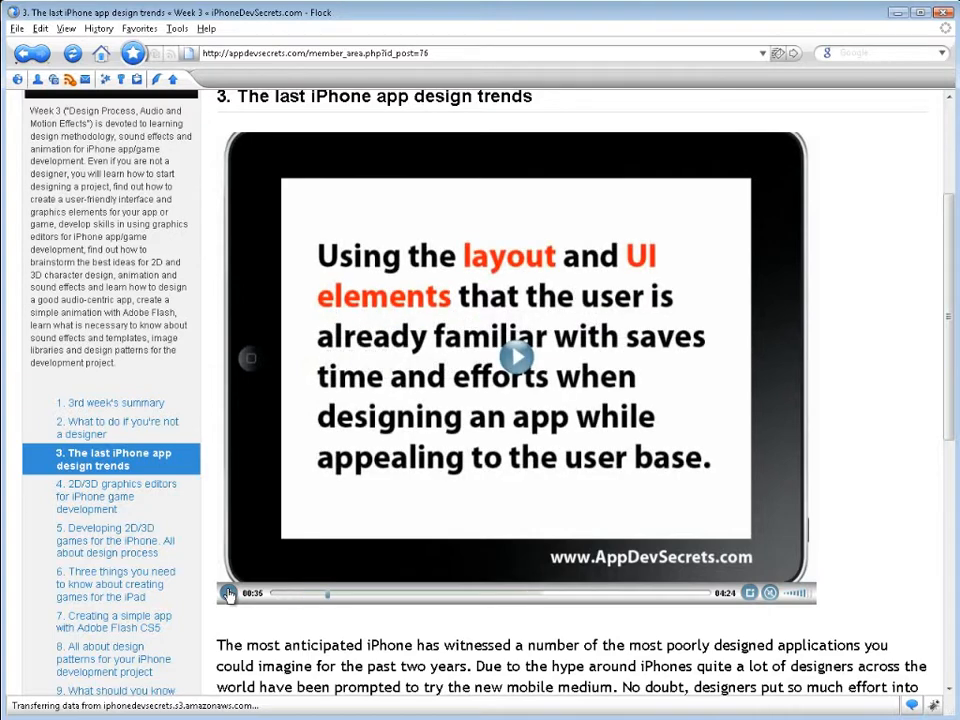
pyautogui.scroll(3)
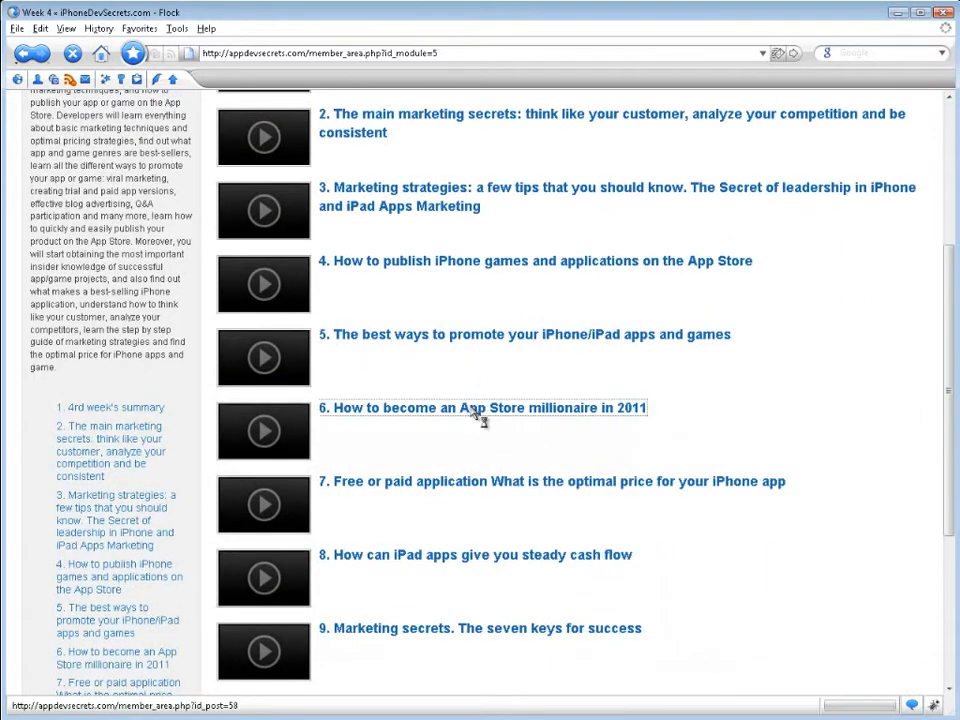
# - Open Week 4 lesson 6 on becoming an App Store millionaire in 2011 and view its PDF
pyautogui.click(482, 407)
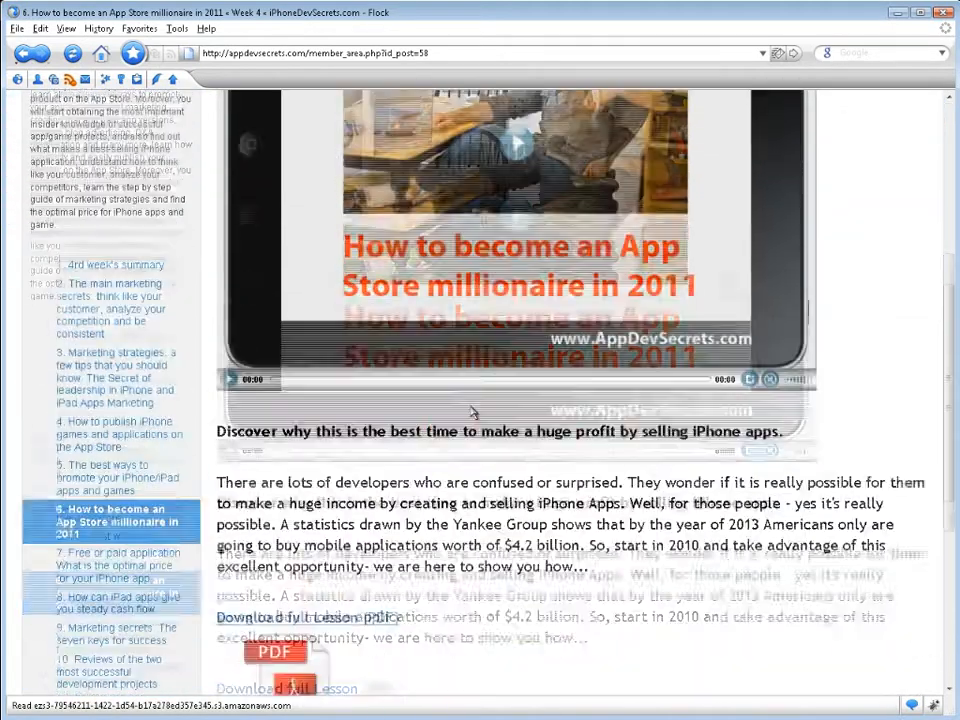
pyautogui.scroll(-3)
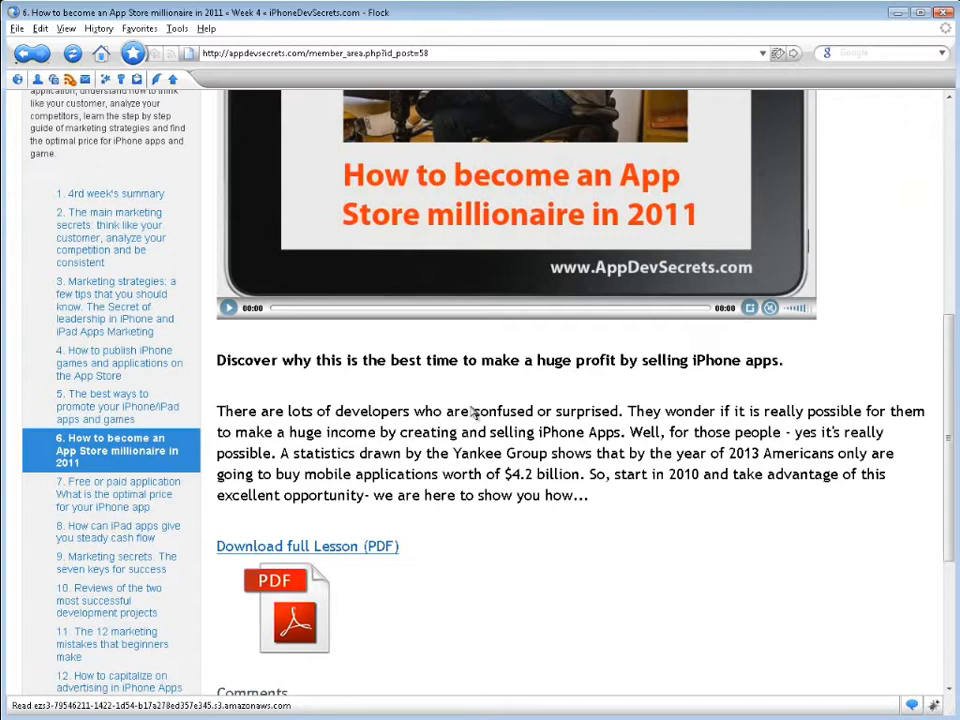
pyautogui.scroll(-3)
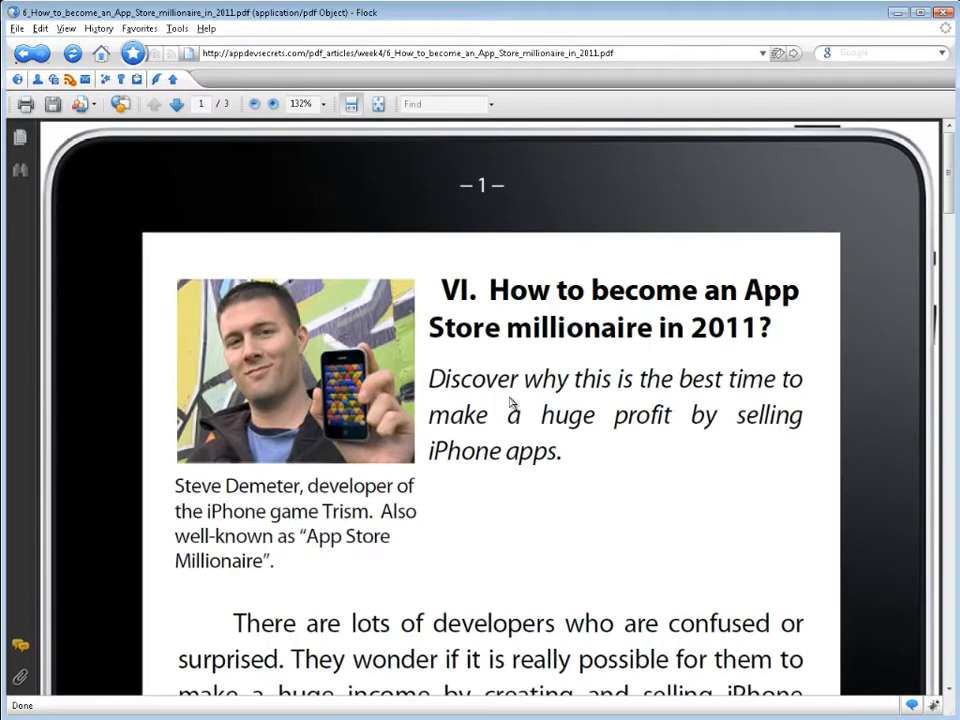
pyautogui.moveTo(632, 475)
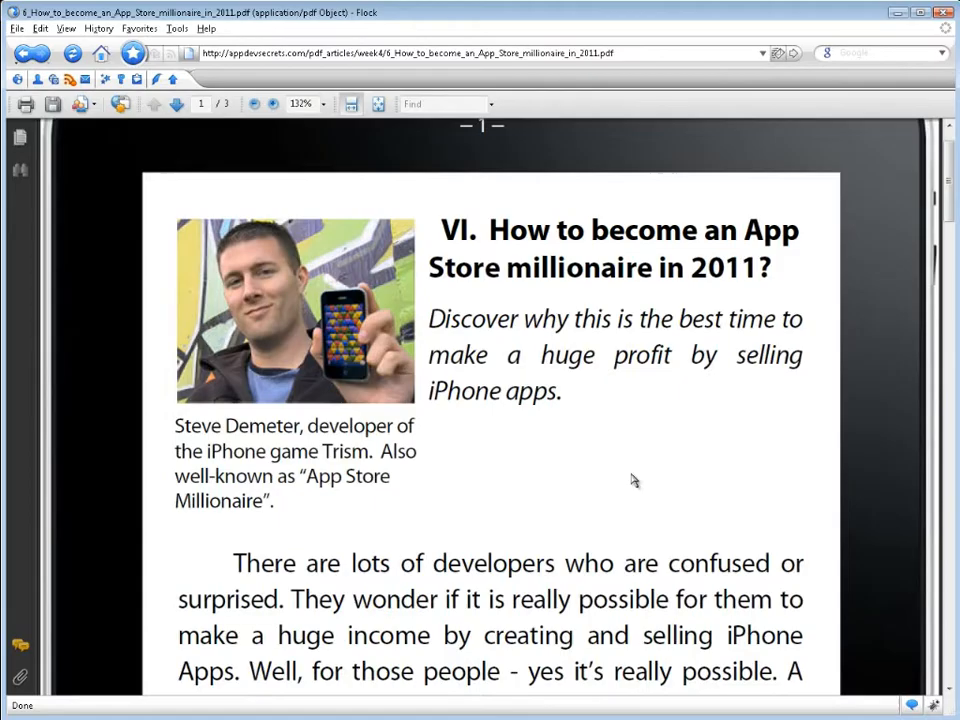
# - Scroll the millionaire PDF down to the paragraph on growing iPhone sales
pyautogui.scroll(-3)
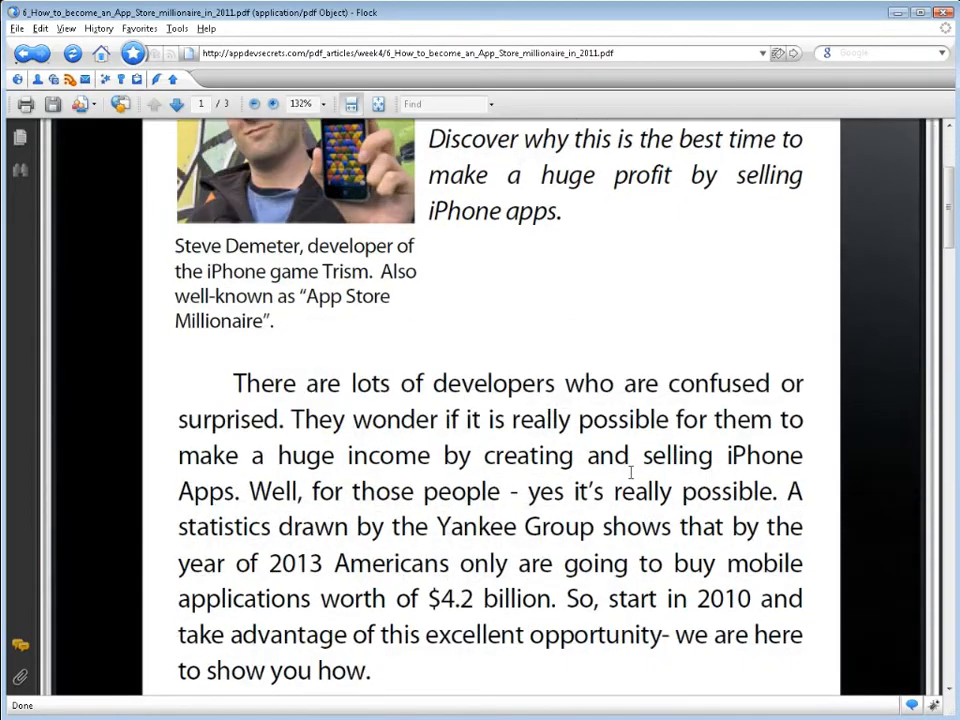
pyautogui.scroll(-3)
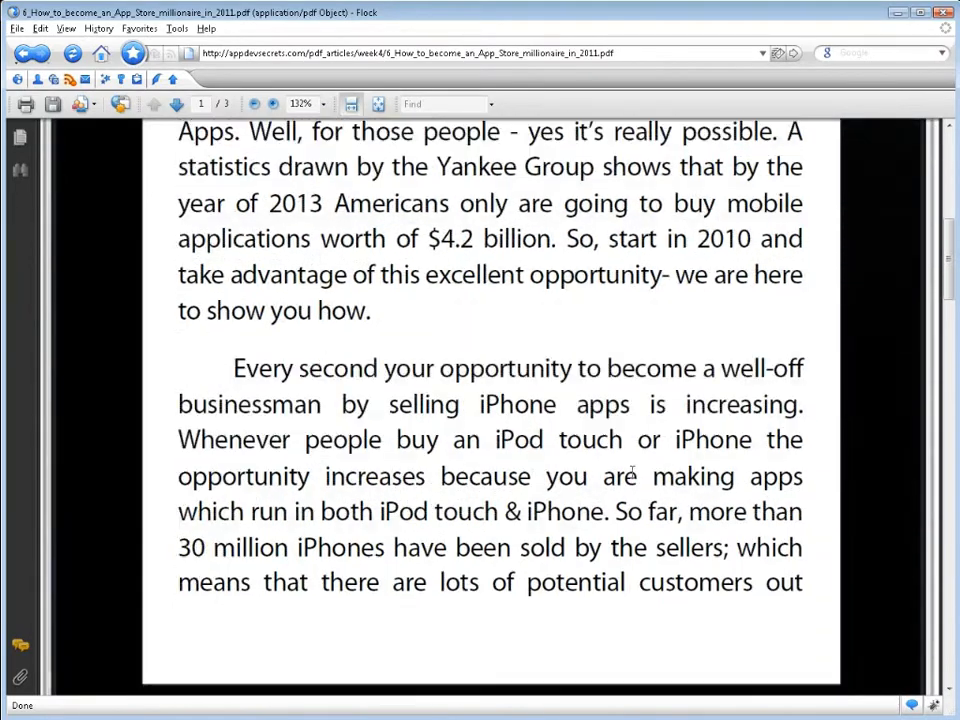
pyautogui.moveTo(596, 347)
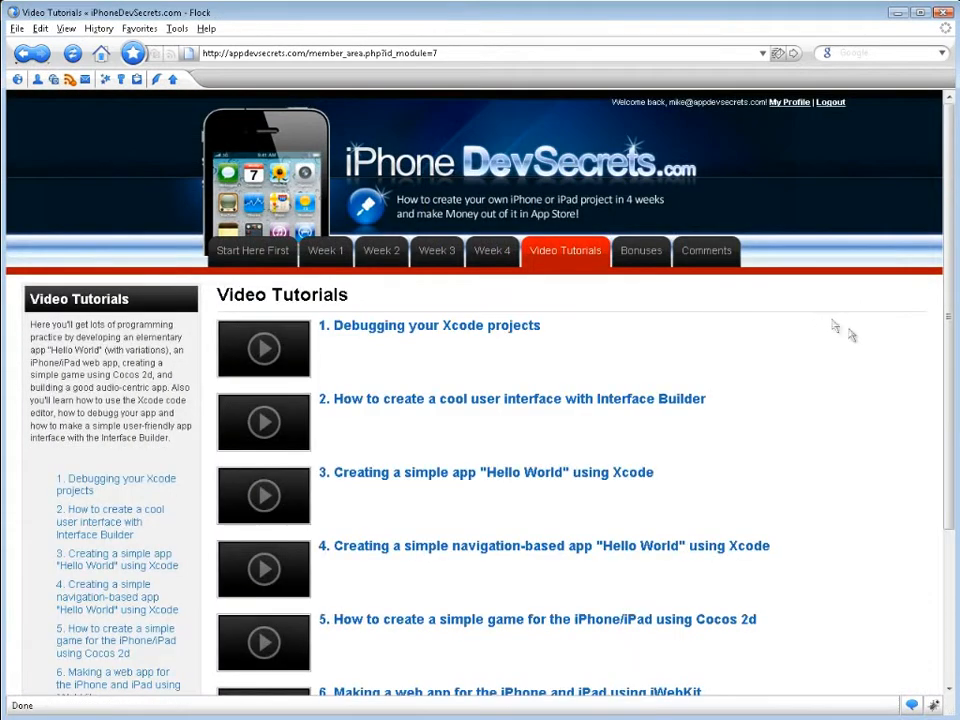
# - Open the navigation-based Hello World Xcode tutorial and start its video
pyautogui.scroll(-3)
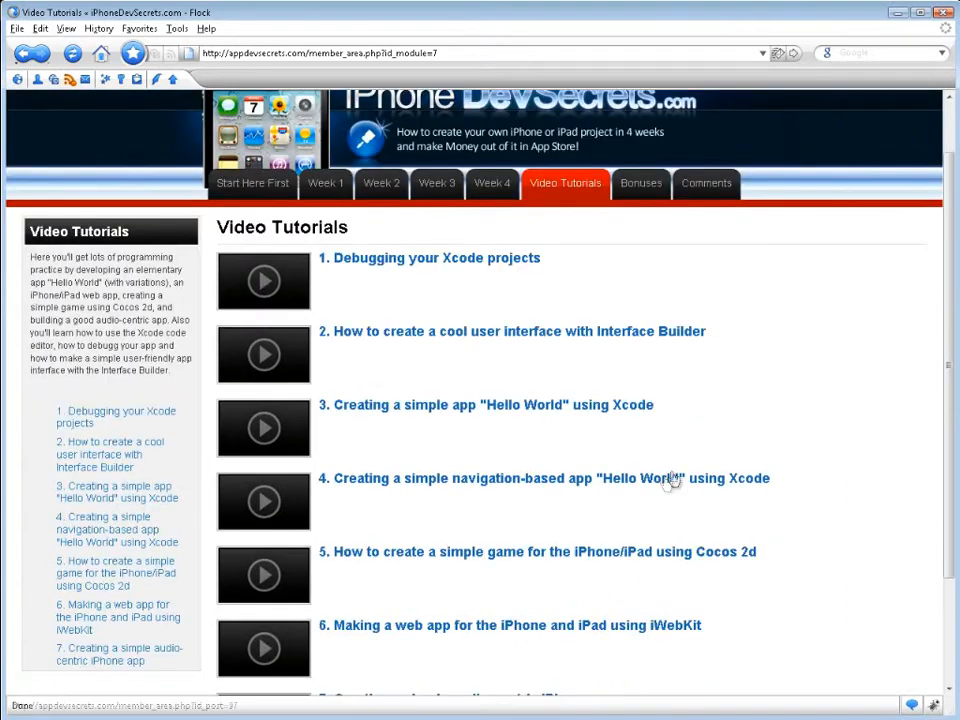
pyautogui.click(548, 478)
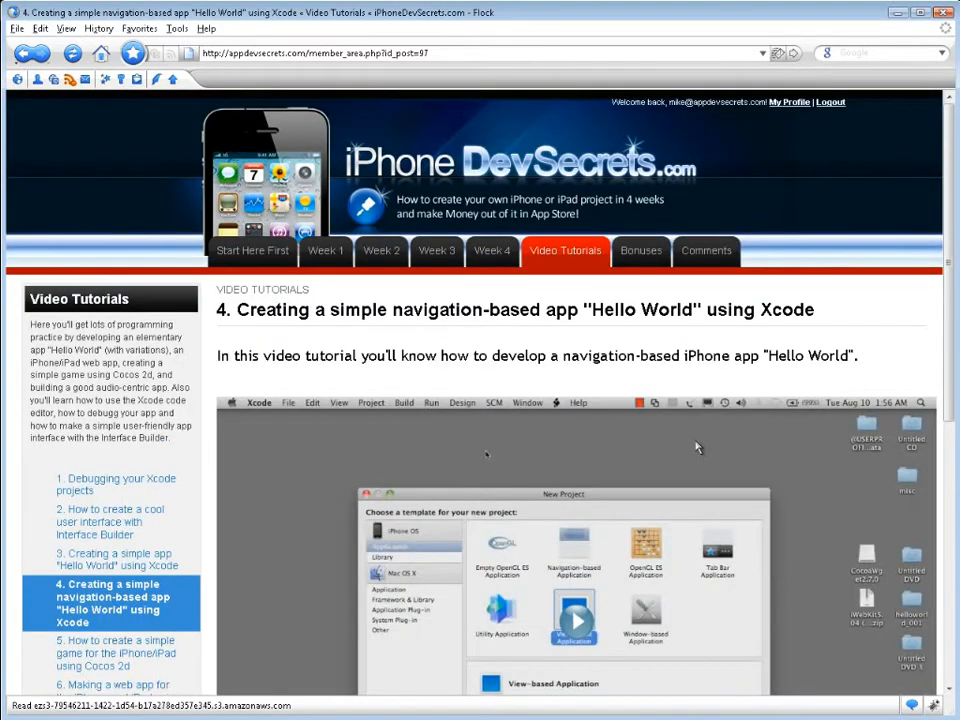
pyautogui.scroll(-3)
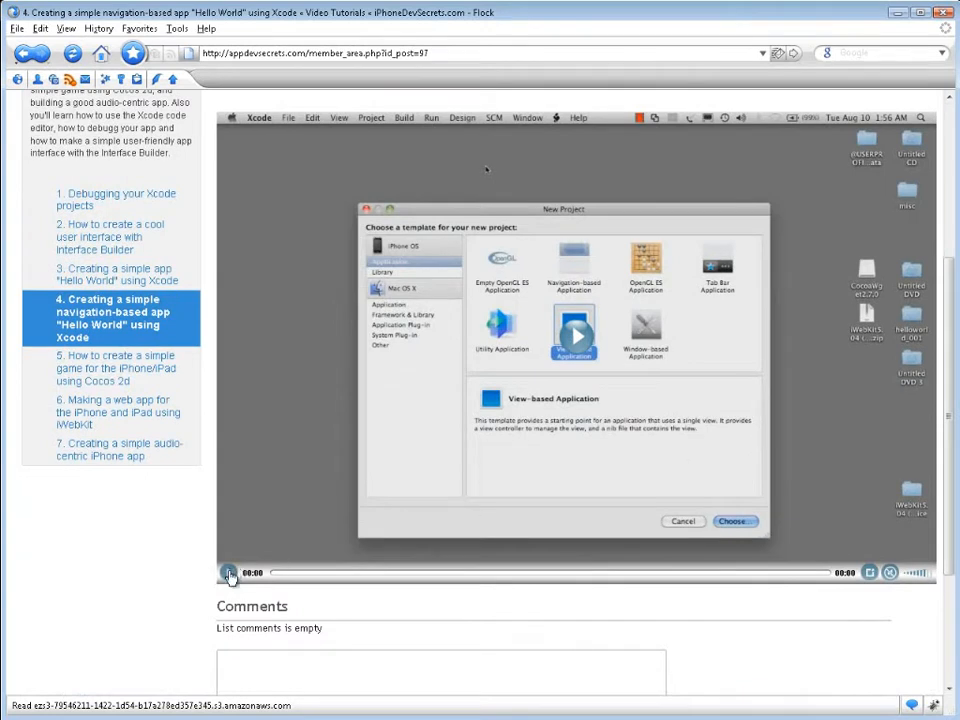
pyautogui.click(231, 572)
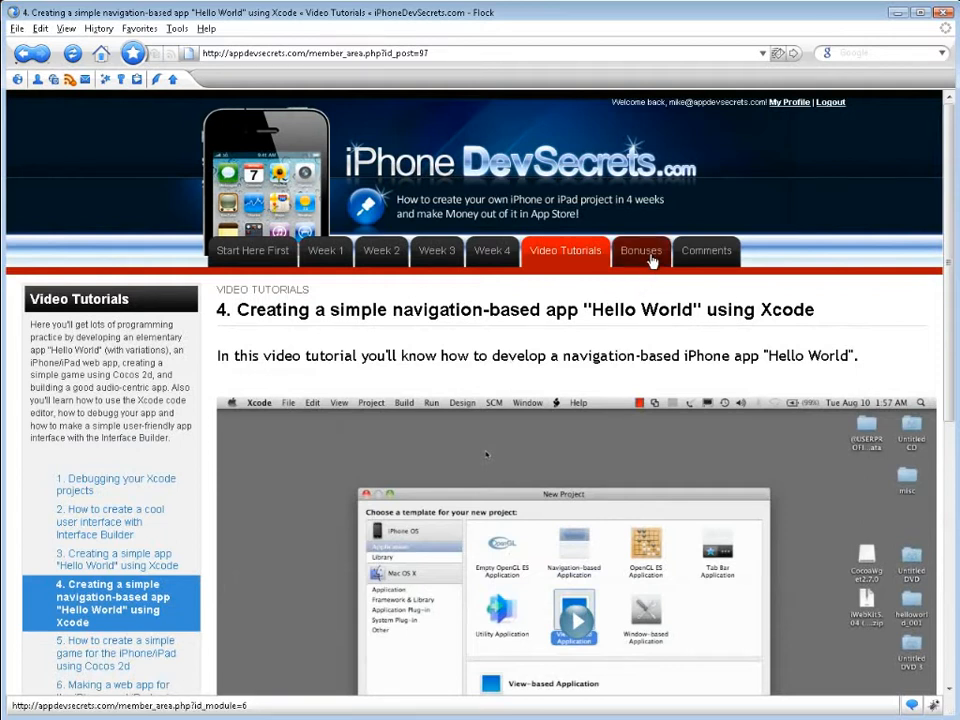
pyautogui.click(641, 251)
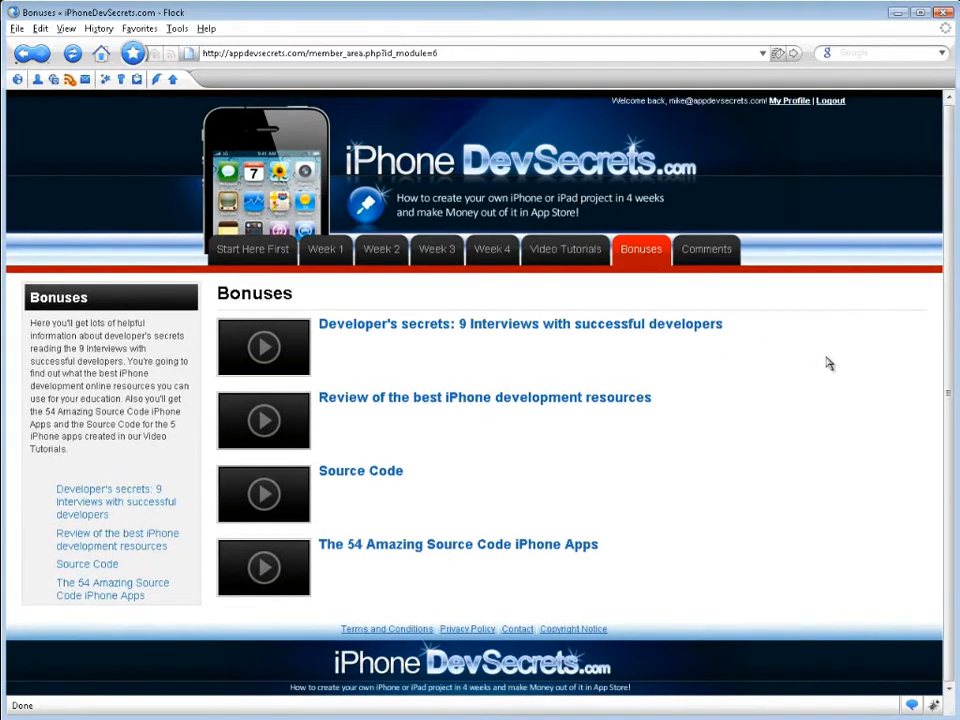
pyautogui.click(520, 323)
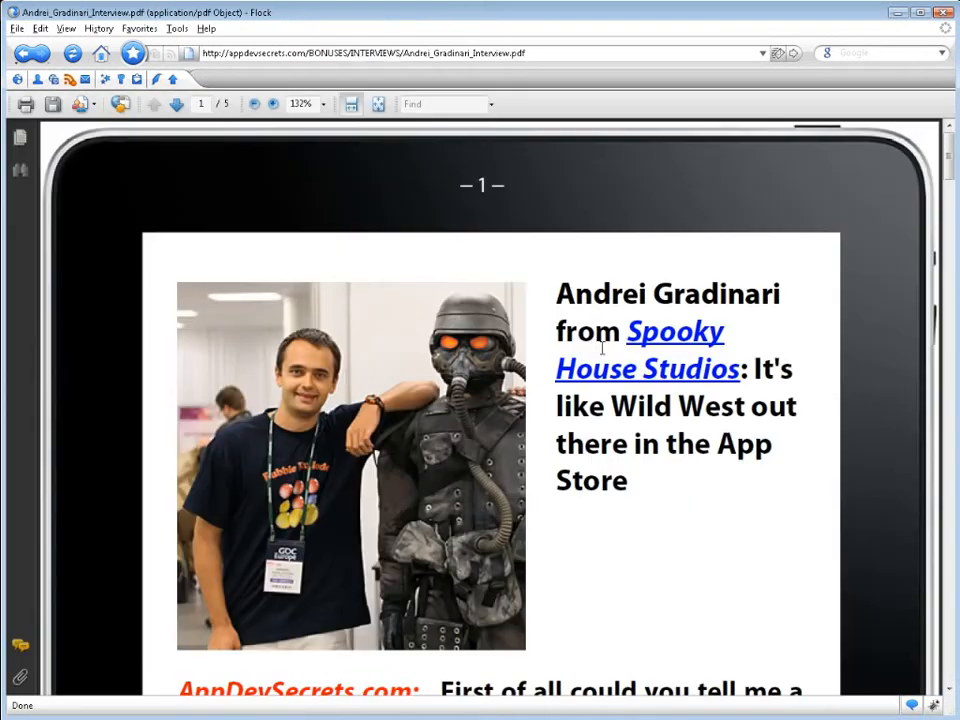
pyautogui.moveTo(622, 373)
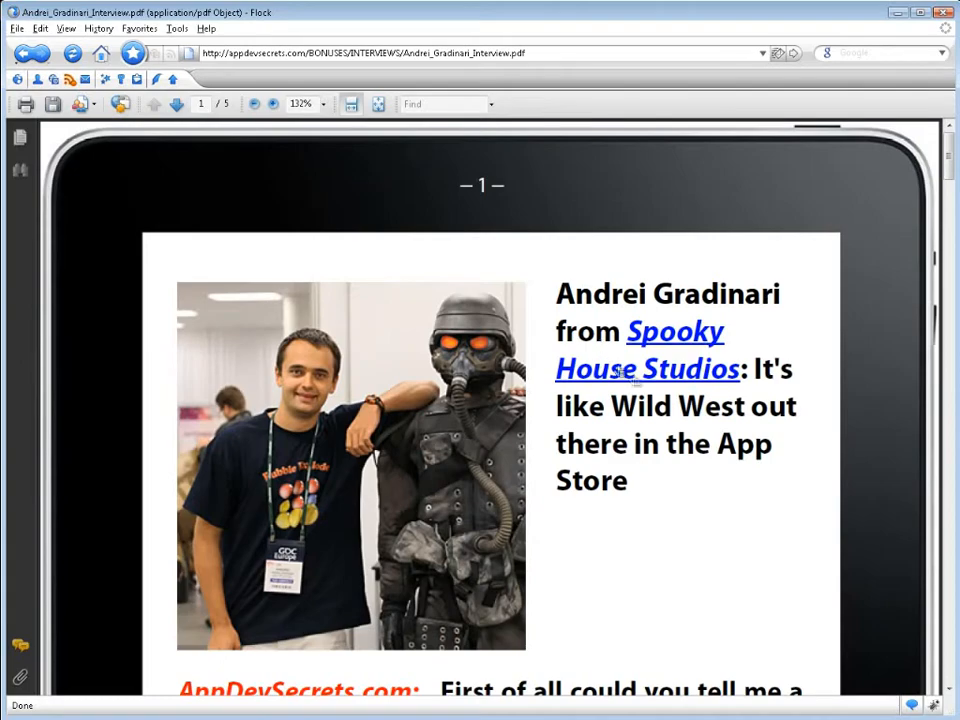
pyautogui.scroll(-3)
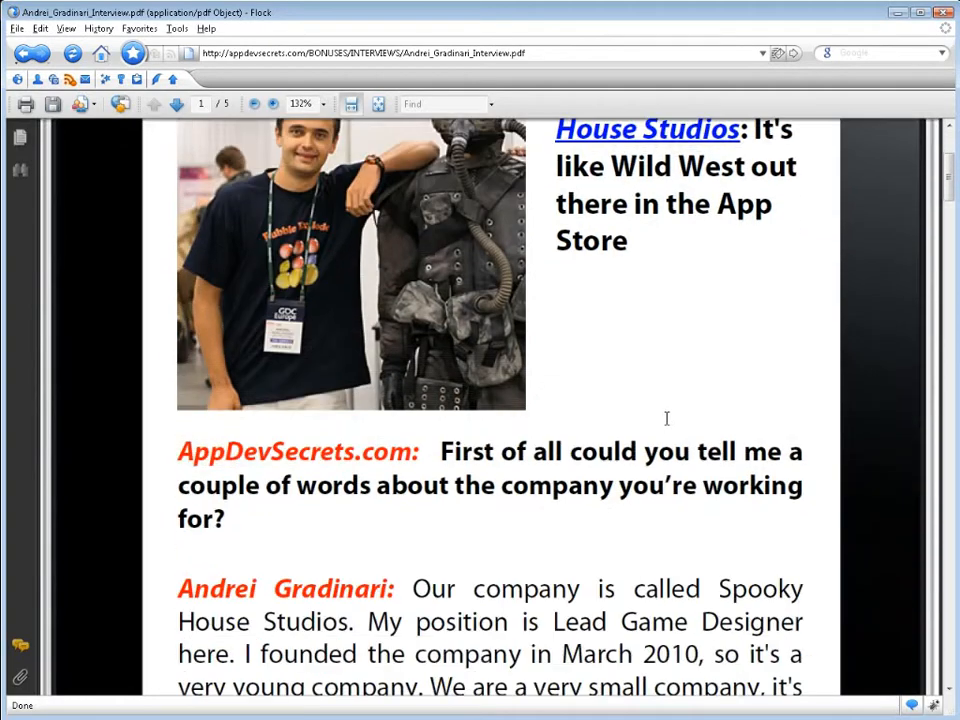